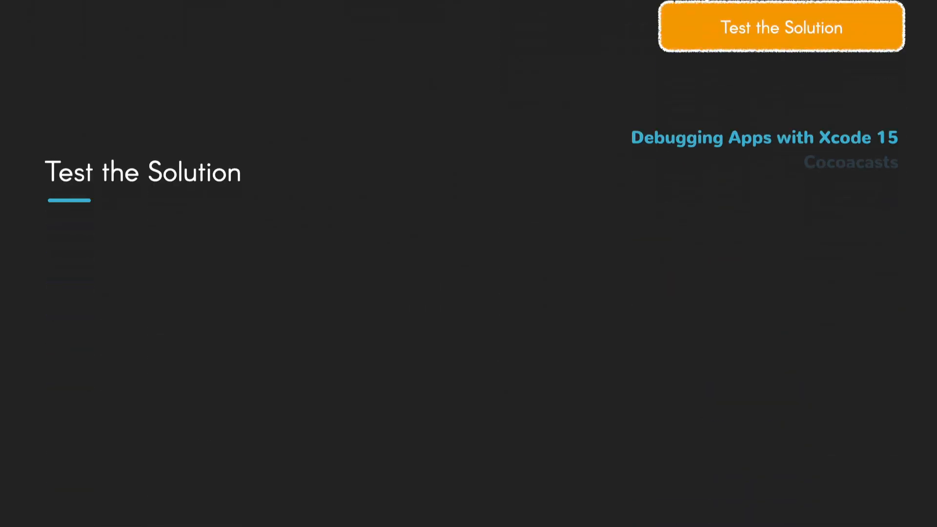
pyautogui.click(780, 27)
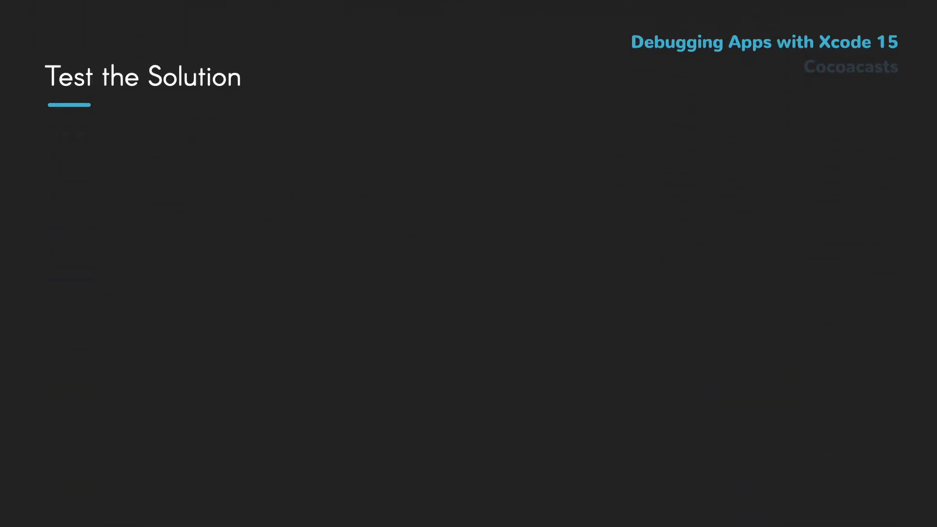